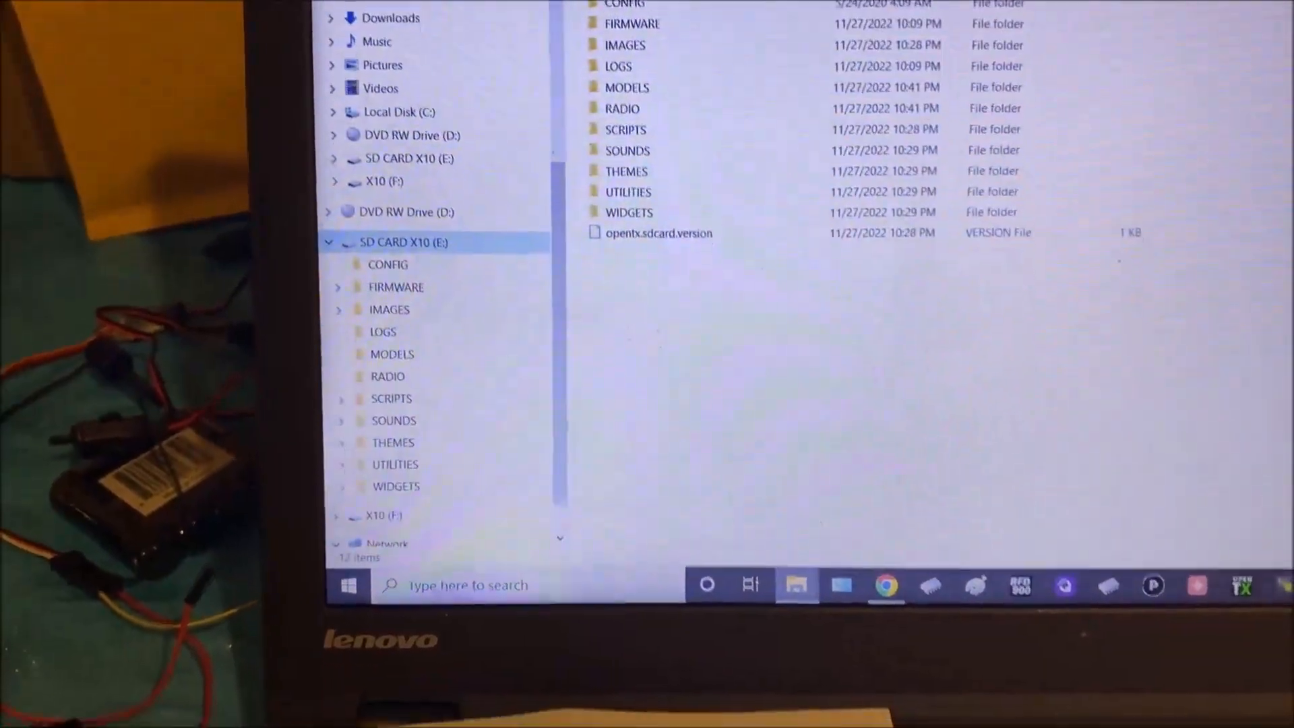
Open the FW-R9Slim+OTA-ACCESS_v1.3.2 folder within FIRMWARE on the SD CARD X10 drive
click(397, 287)
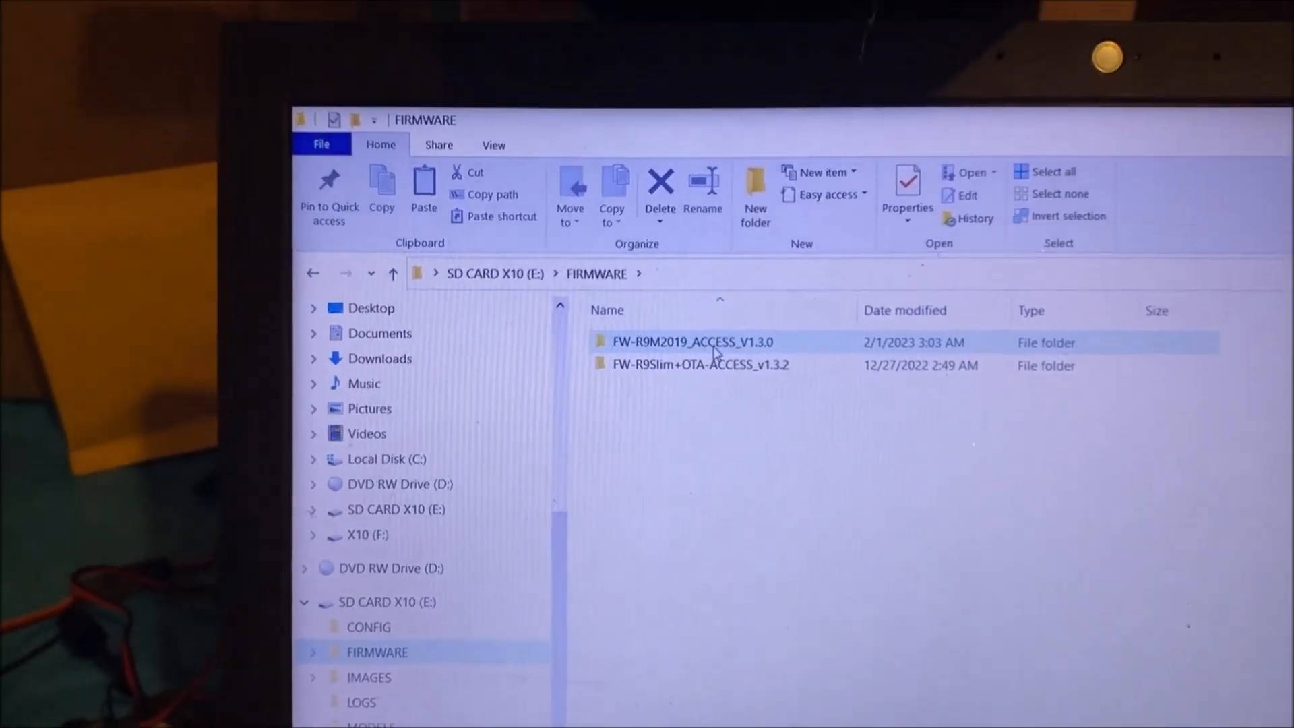
mouse_move(676, 338)
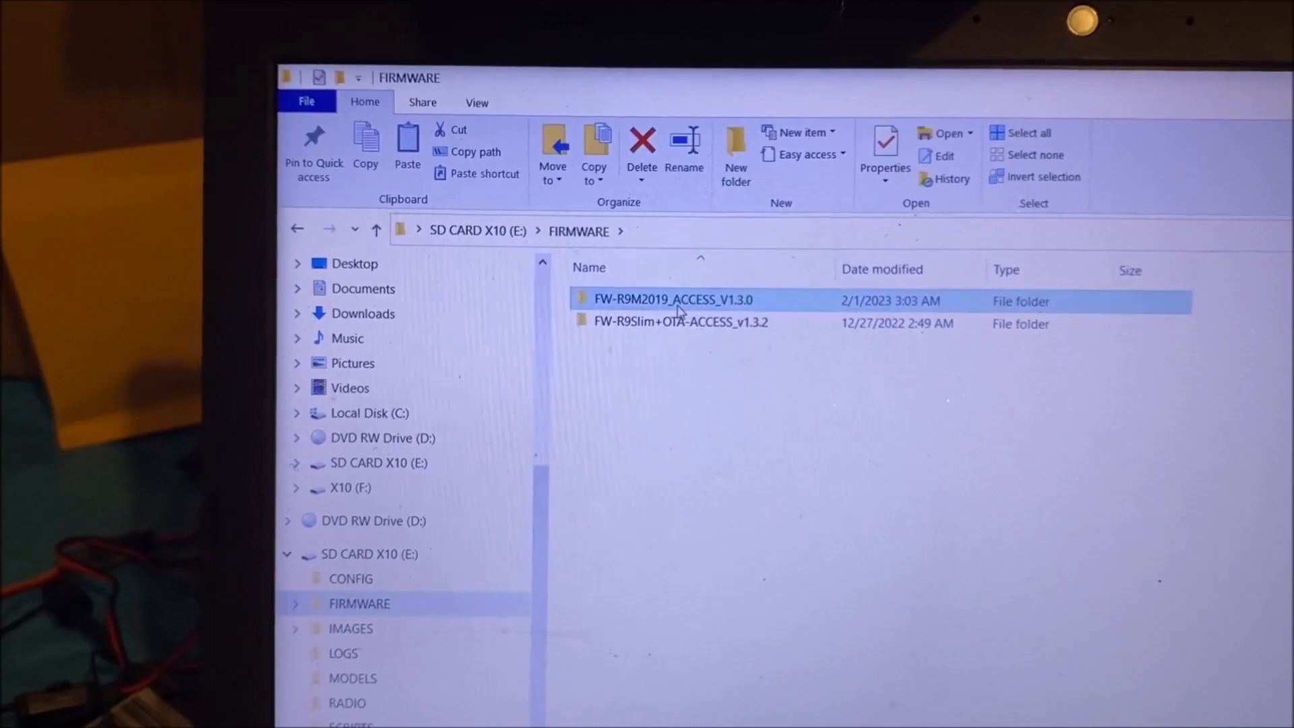
double_click(672, 299)
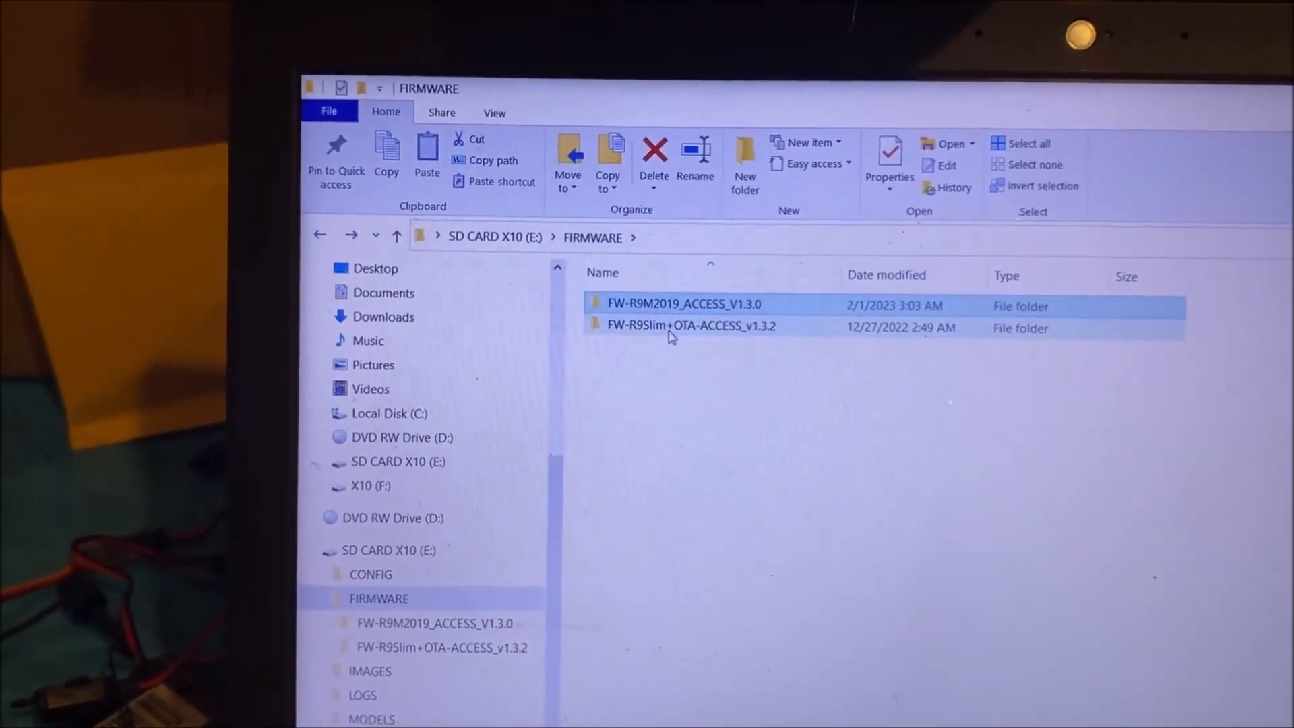
double_click(688, 325)
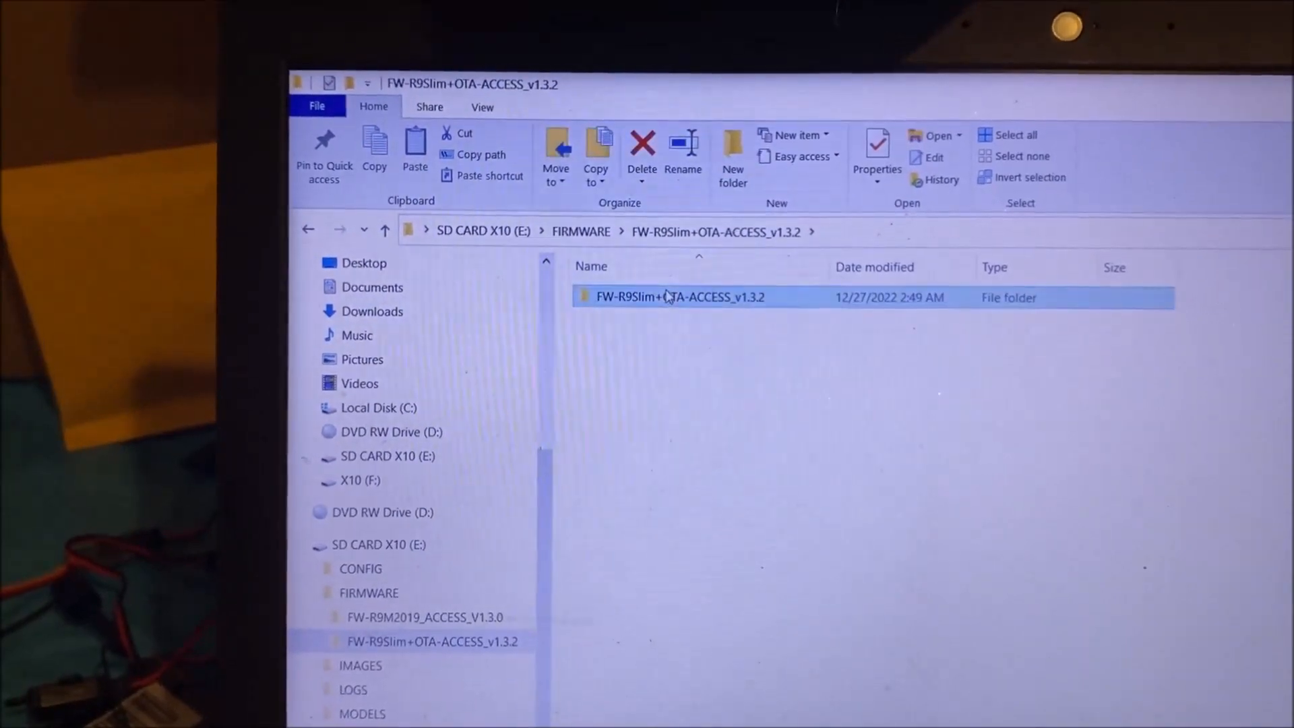